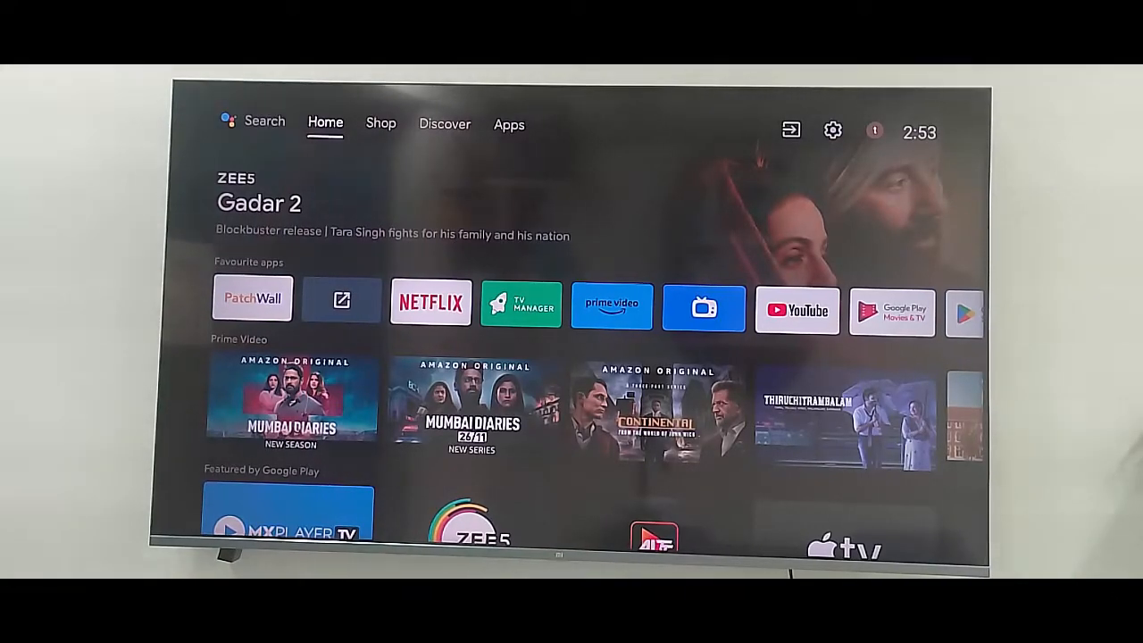
# Step: Switch from the Google TV Home screen to the Discover recommendations page
pyautogui.click(443, 124)
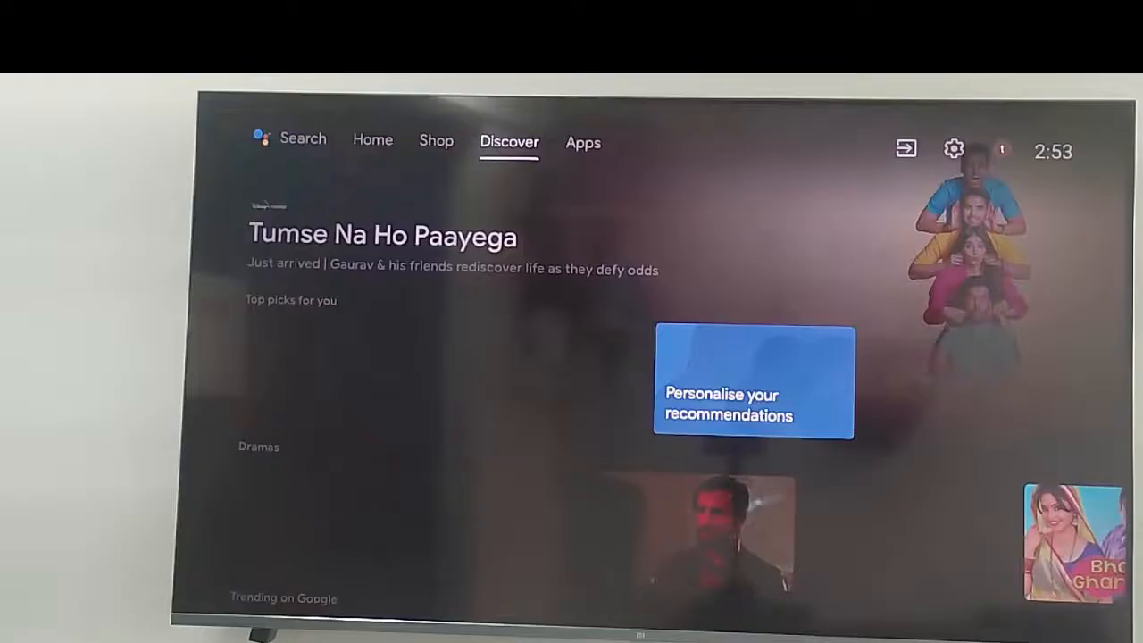
pyautogui.click(583, 142)
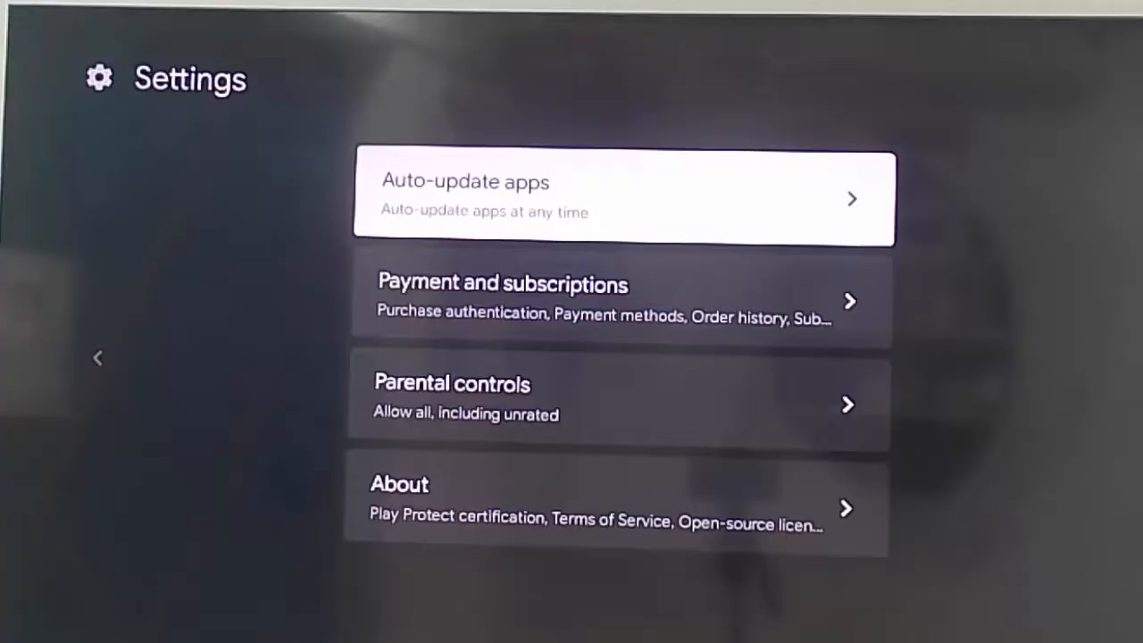
# Step: Open Auto-update apps in Play Store Settings, leaving 'Auto-update apps at any time' selected
pyautogui.click(623, 198)
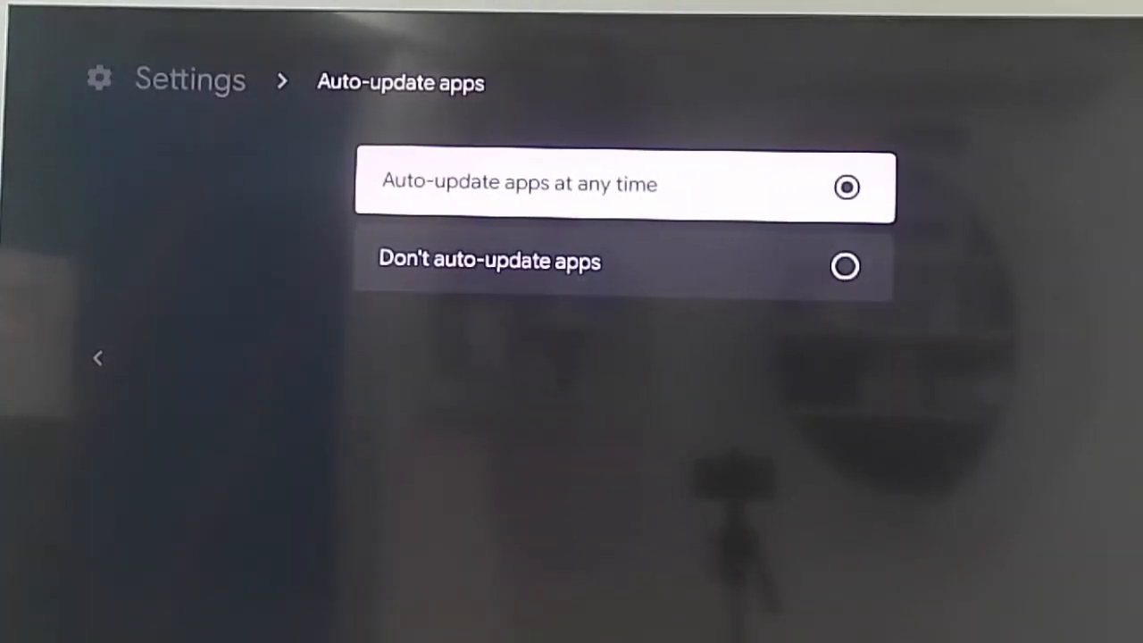